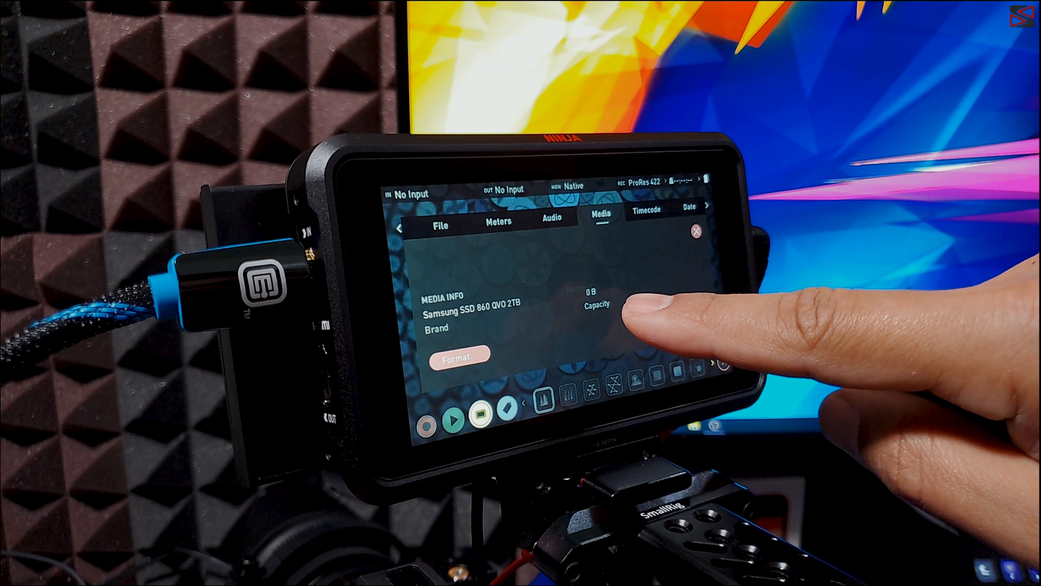
# Step: Format the Samsung SSD 860 QVO 2TB, confirming Format Drive, and return to the Media info page
pyautogui.click(461, 354)
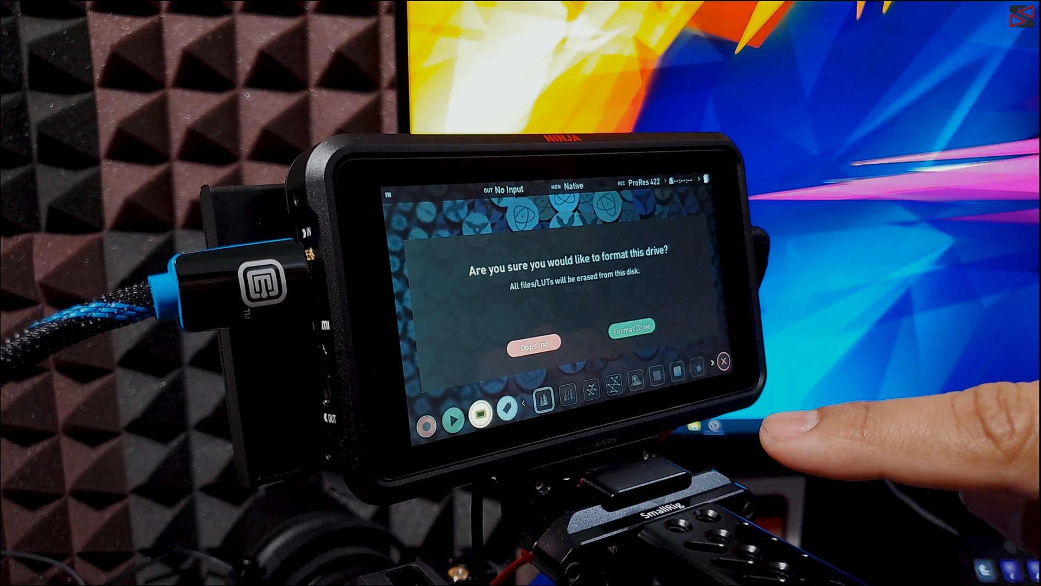
pyautogui.click(631, 329)
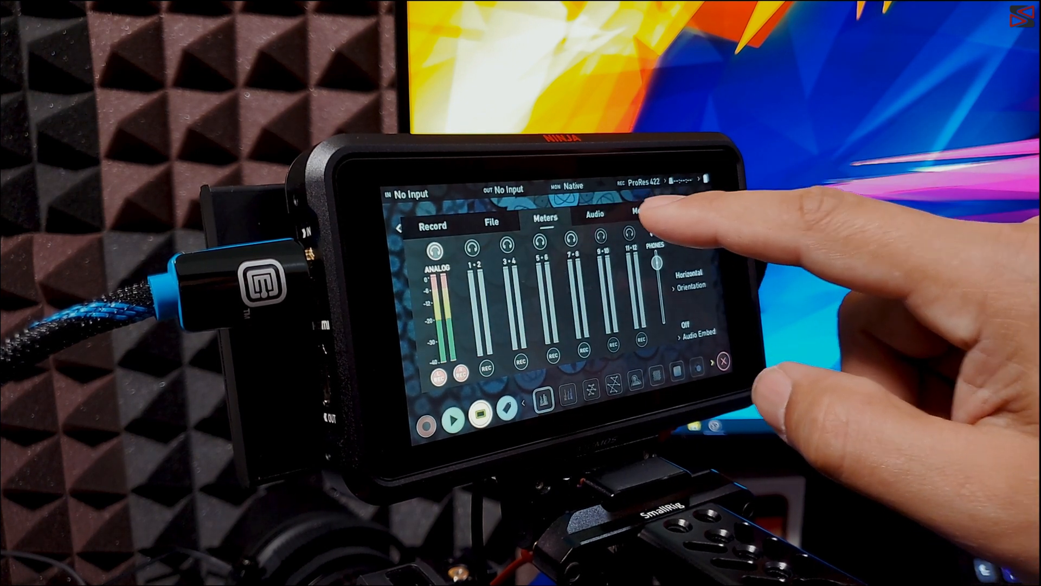
pyautogui.click(635, 222)
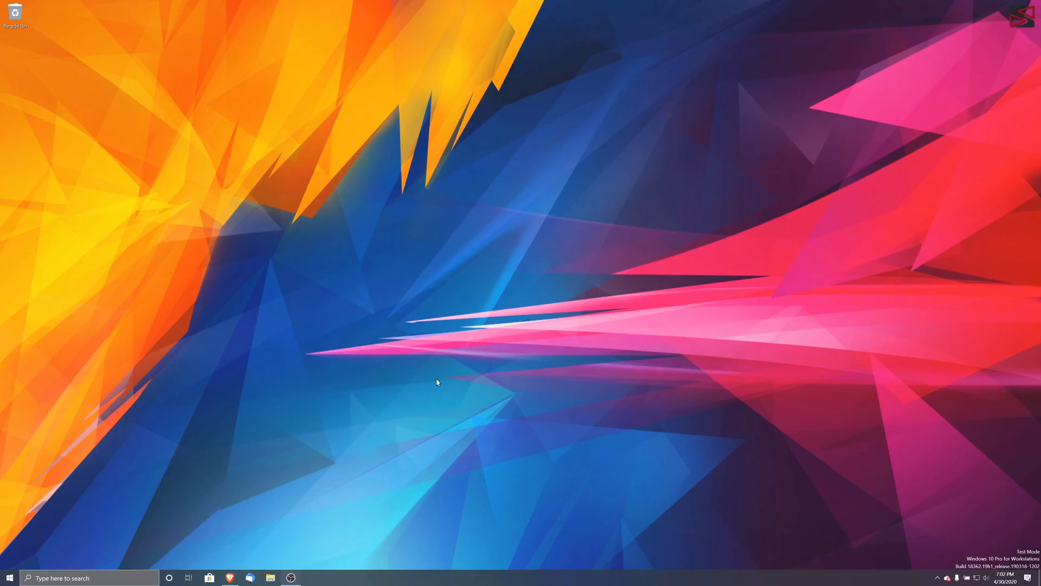
pyautogui.click(271, 577)
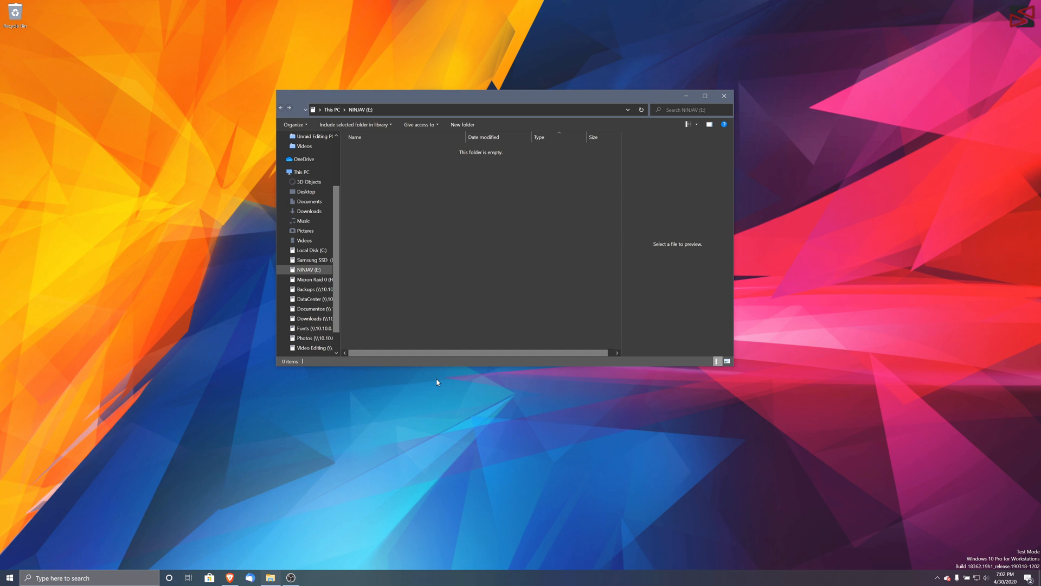
pyautogui.moveTo(440, 362)
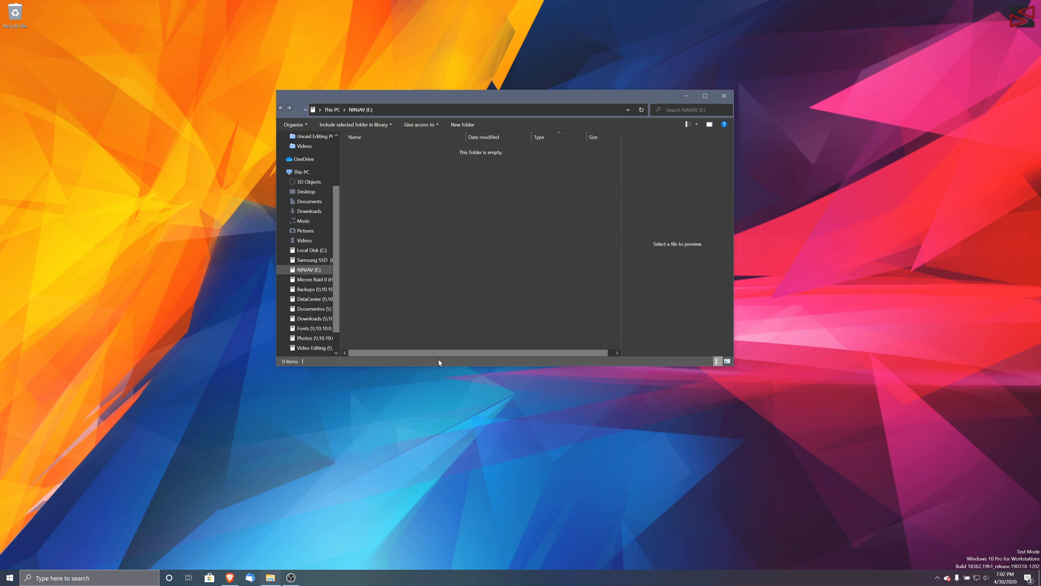
pyautogui.click(308, 269)
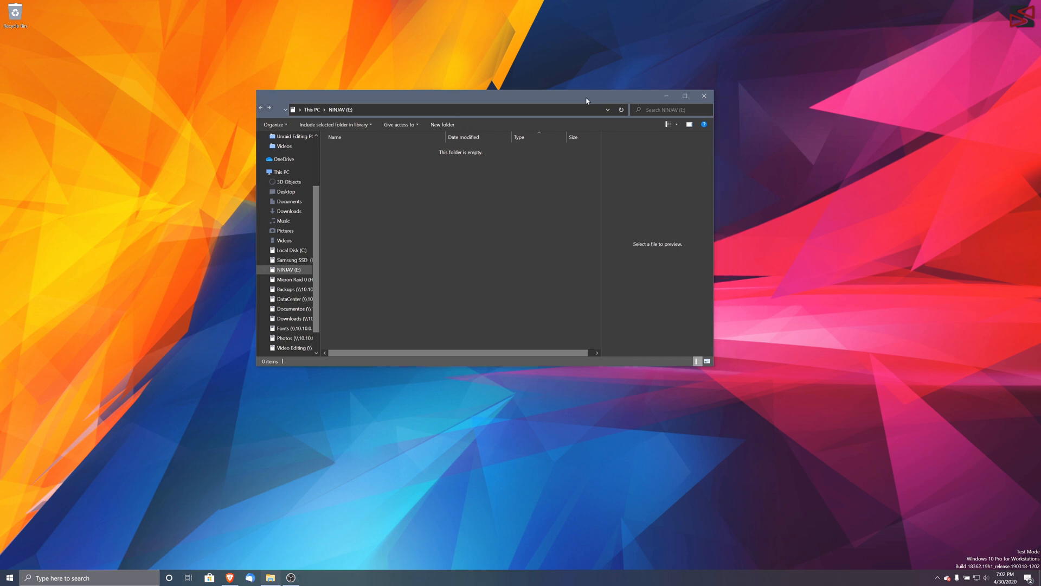
pyautogui.click(704, 96)
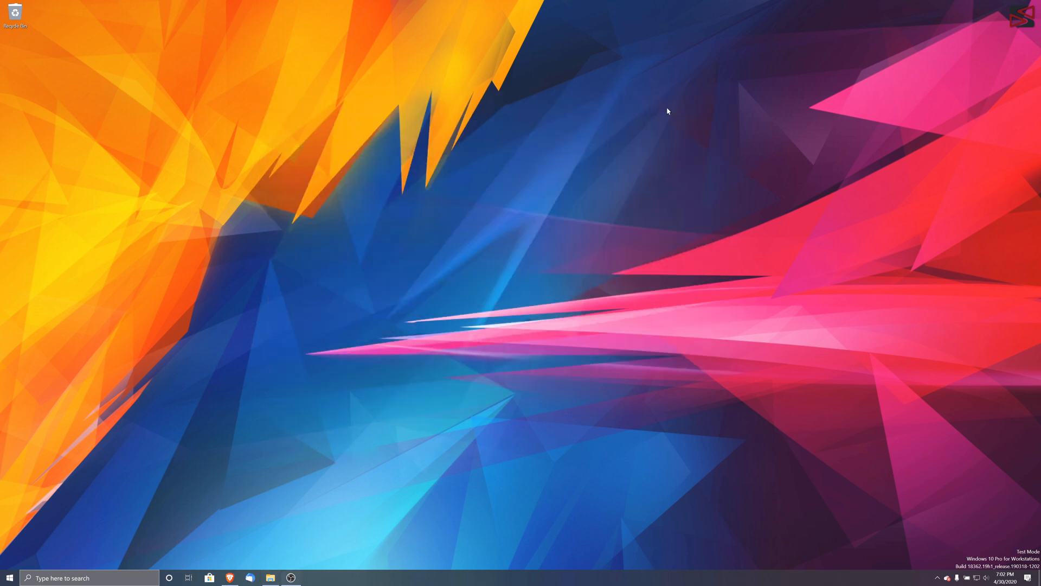
# Step: Bring up the Atomos Ninja V page full screen and go to its Support section
pyautogui.click(229, 578)
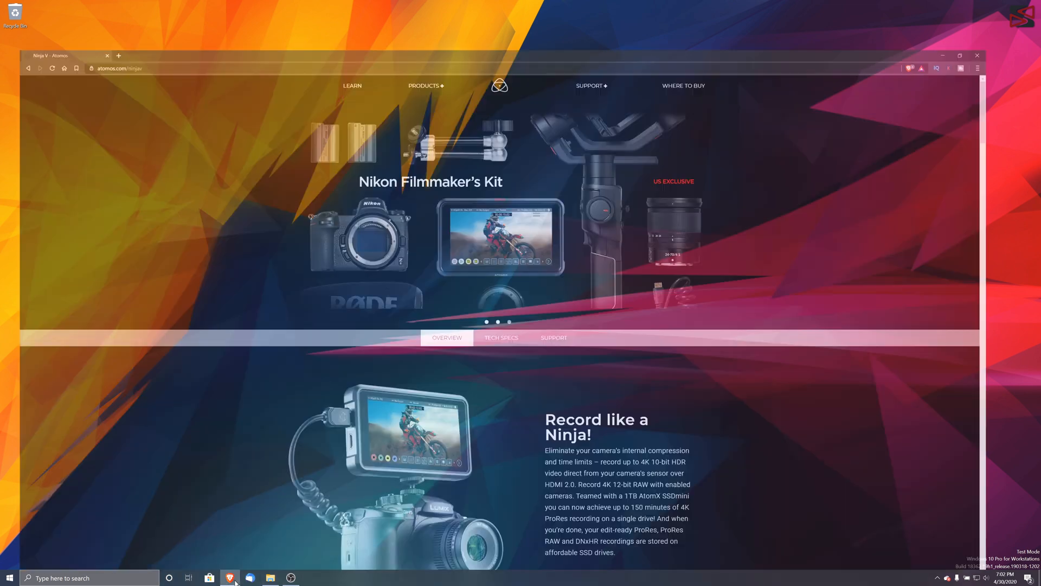
pyautogui.click(960, 55)
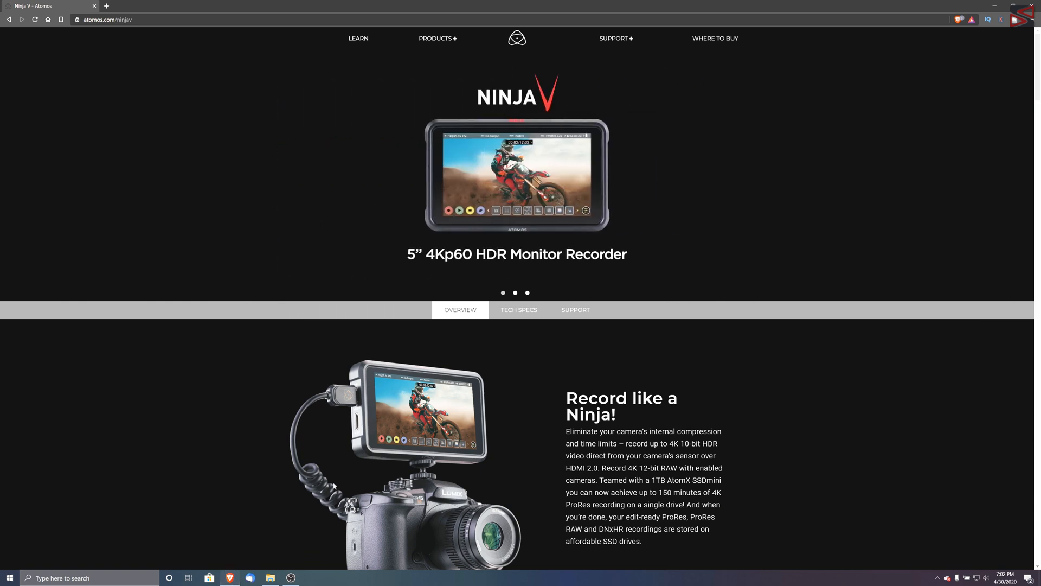
pyautogui.moveTo(236, 48)
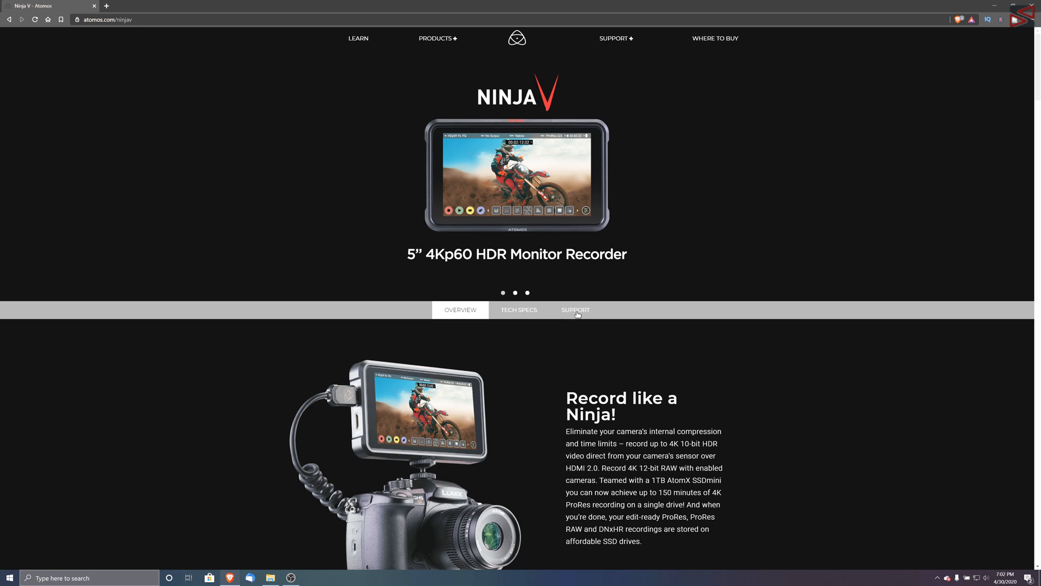
pyautogui.click(576, 310)
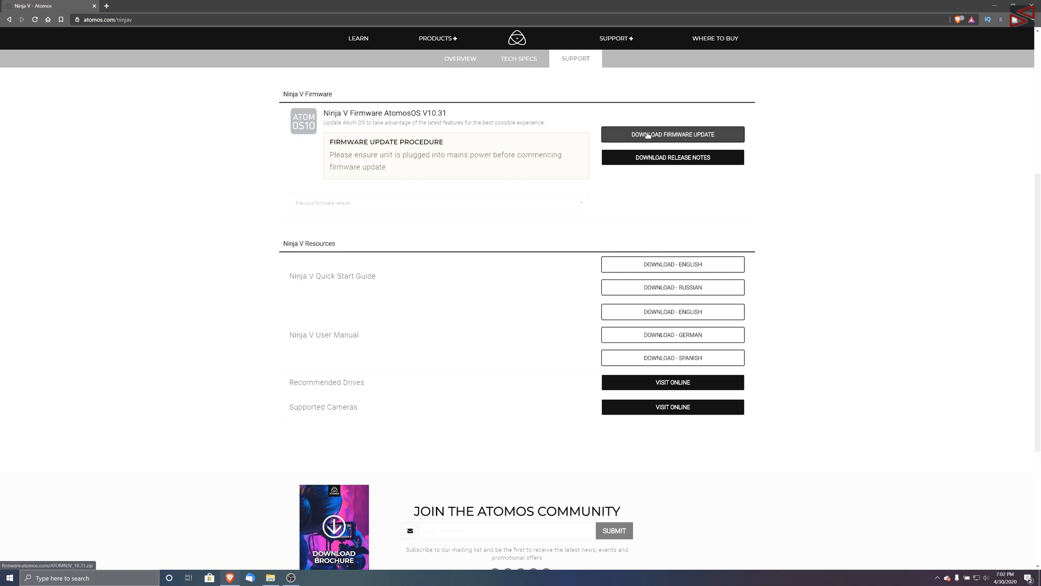
# Step: Download the Ninja V AtomOS V10.31 firmware update zip to the desktop
pyautogui.click(673, 134)
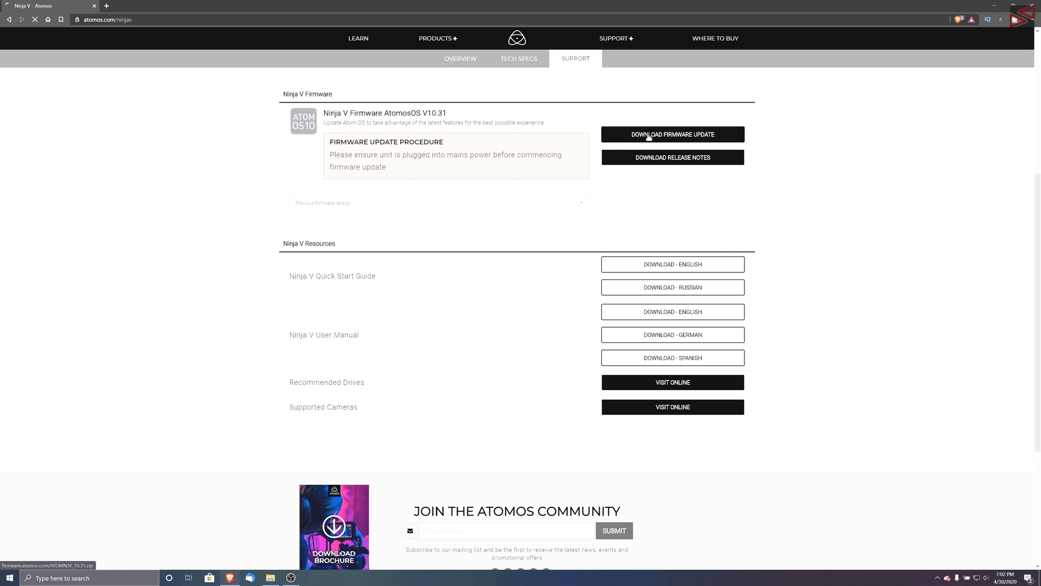
pyautogui.click(672, 134)
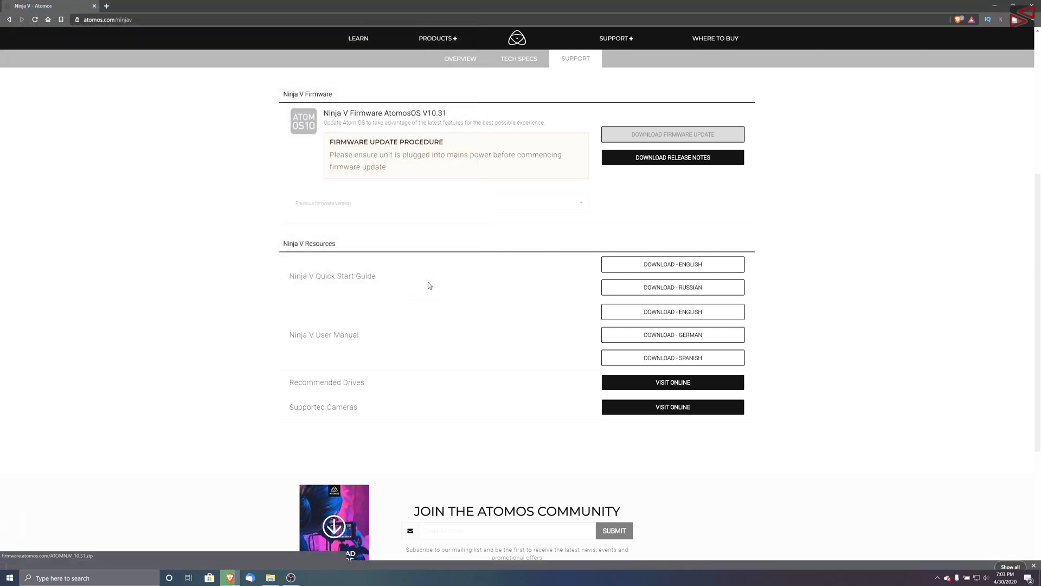
pyautogui.click(673, 134)
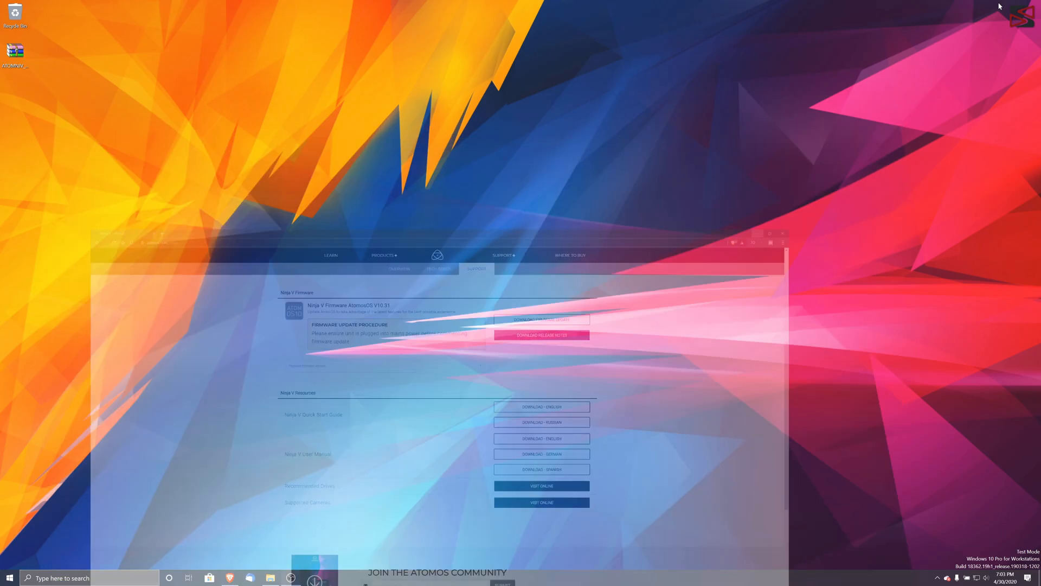
# Step: Extract the downloaded firmware ZIP on the desktop so the firmware file appears beside it
pyautogui.click(779, 237)
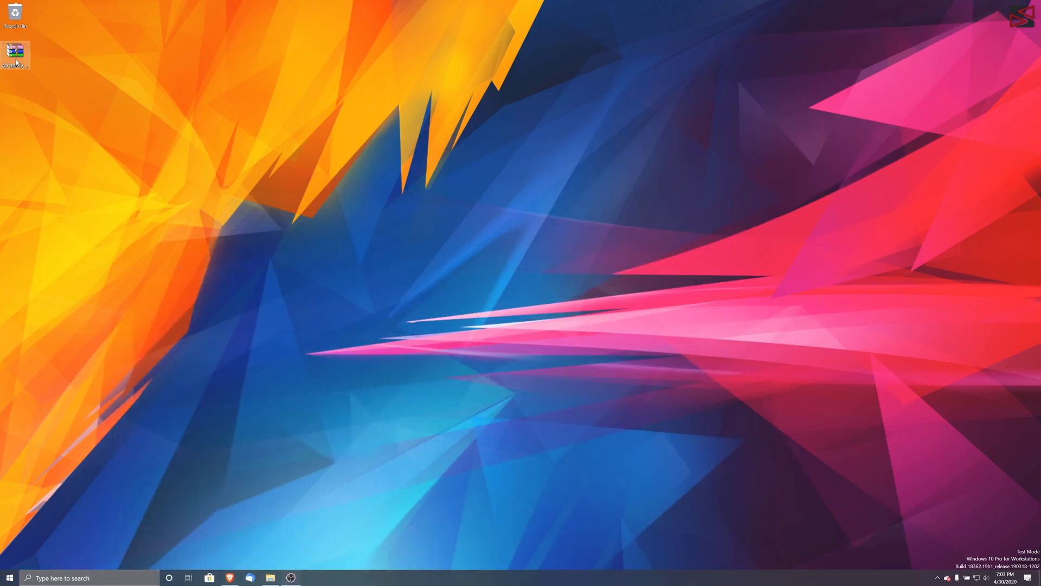
pyautogui.moveTo(17, 56)
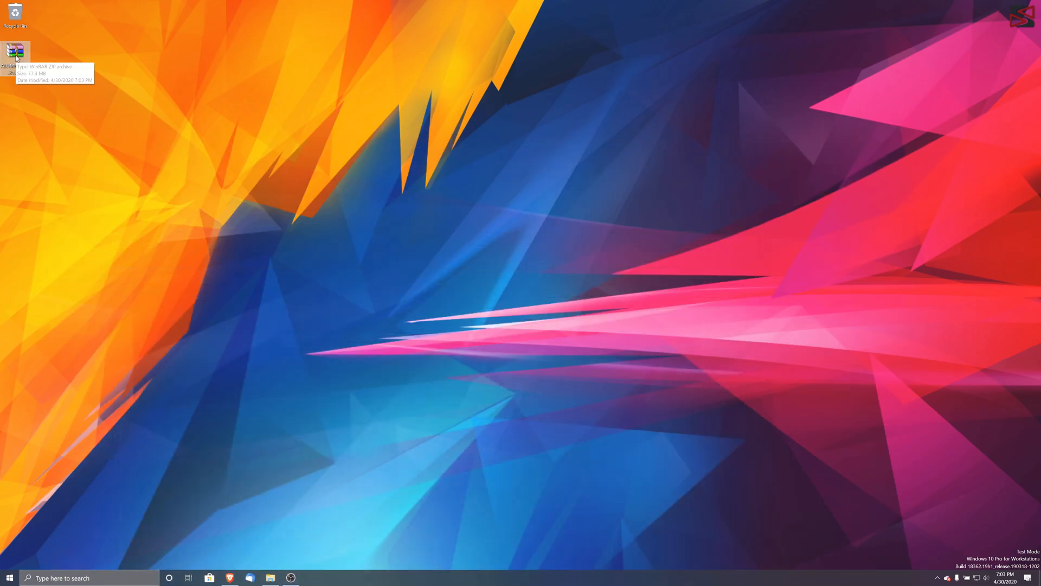
pyautogui.rightClick(13, 52)
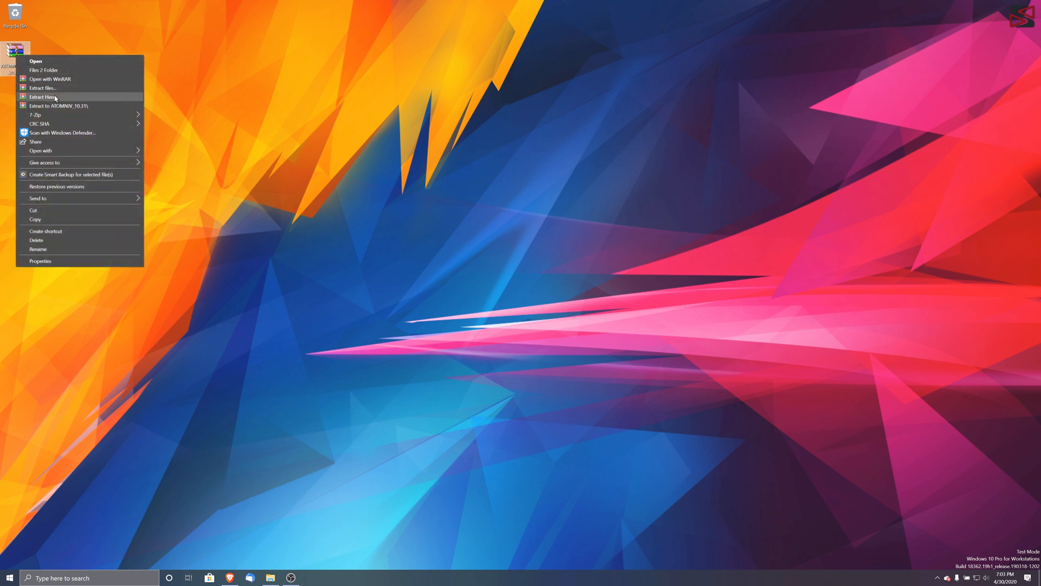
pyautogui.click(39, 96)
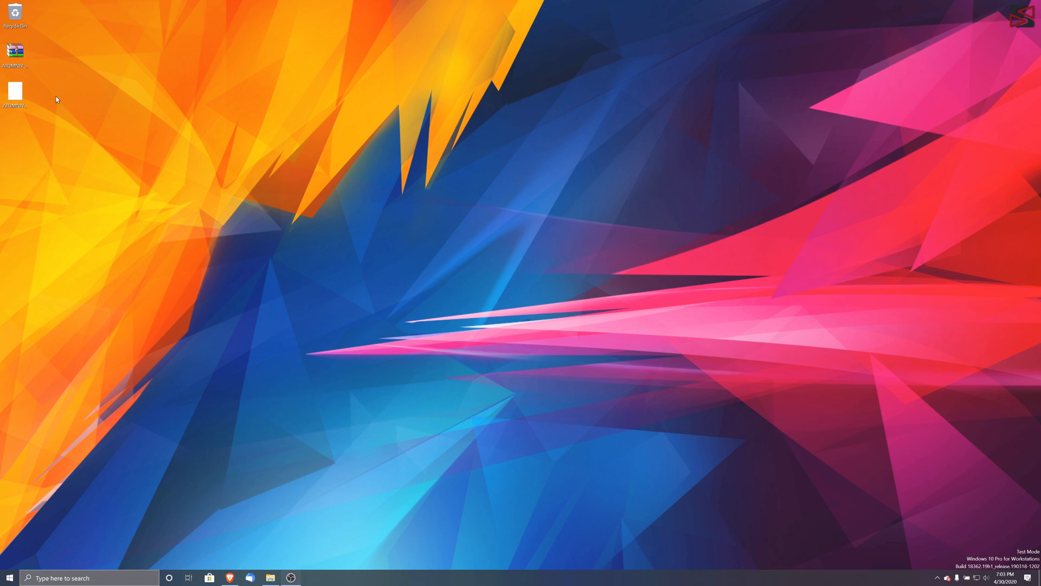
pyautogui.click(16, 88)
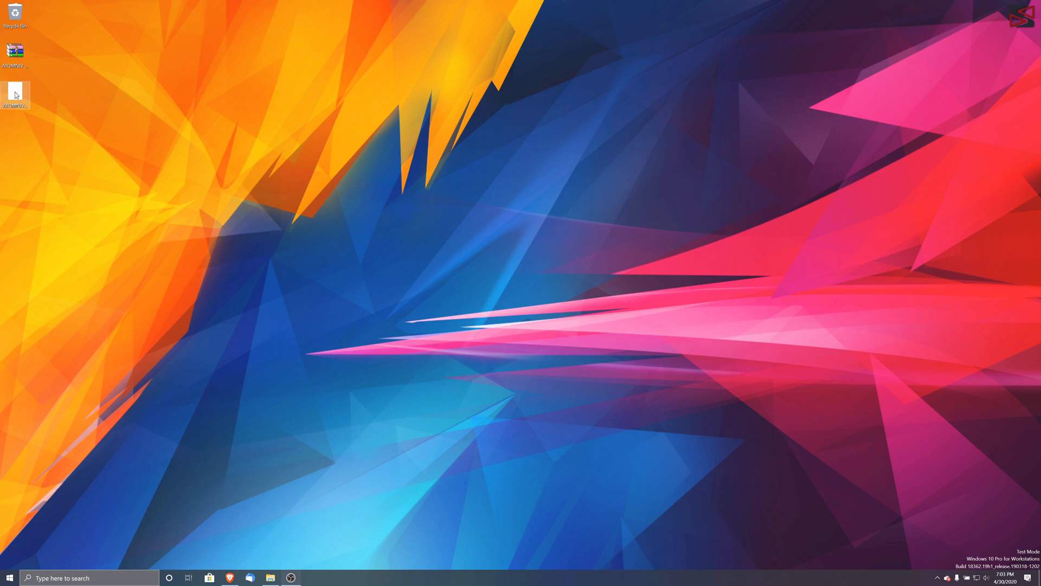
pyautogui.moveTo(20, 91)
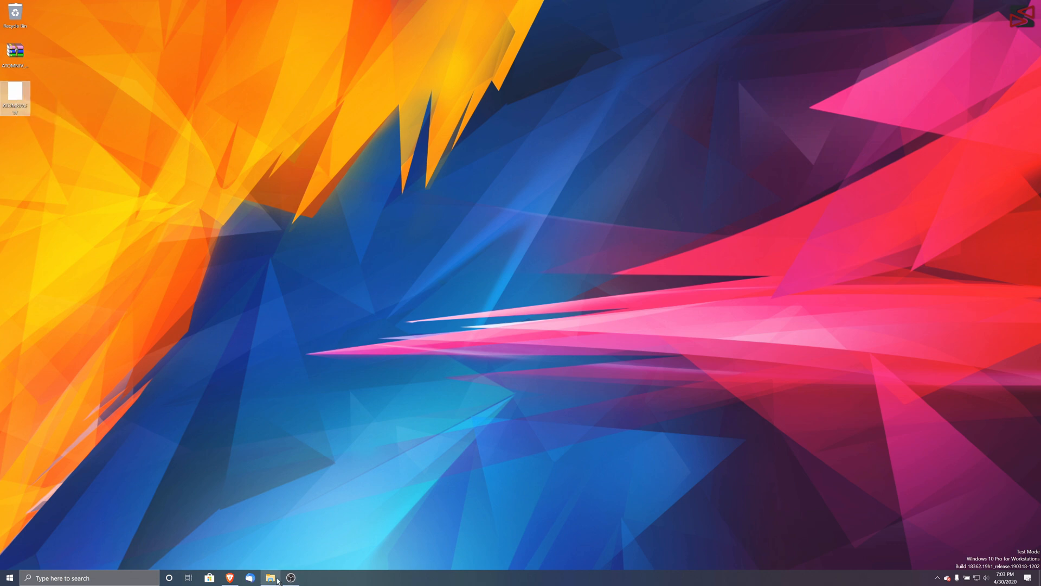
# Step: Copy the ATOMNJV firmware file onto the NINJAV (E:) drive and close the drive window
pyautogui.click(270, 576)
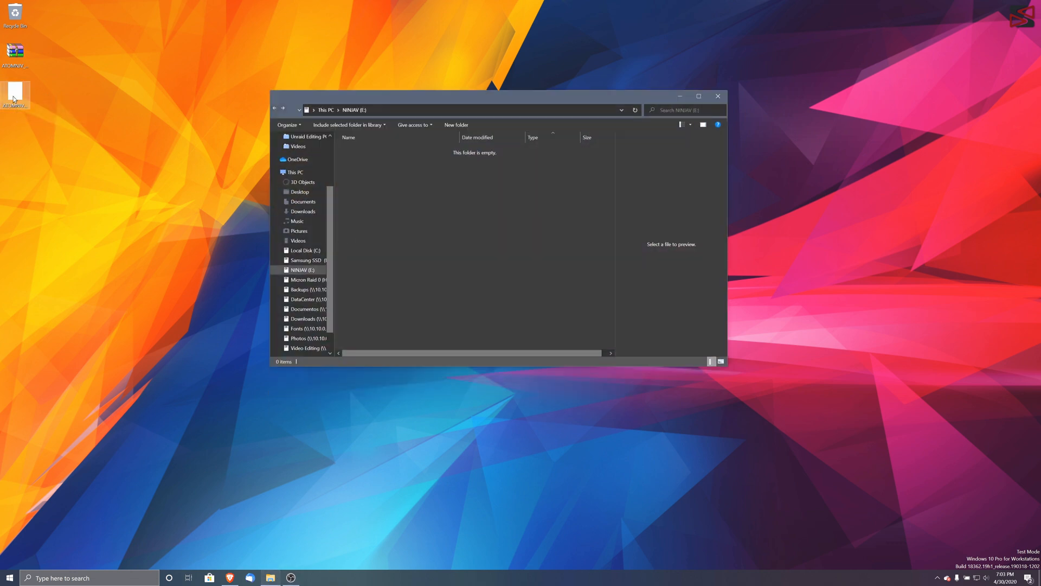
pyautogui.moveTo(14, 93); pyautogui.dragTo(384, 193)
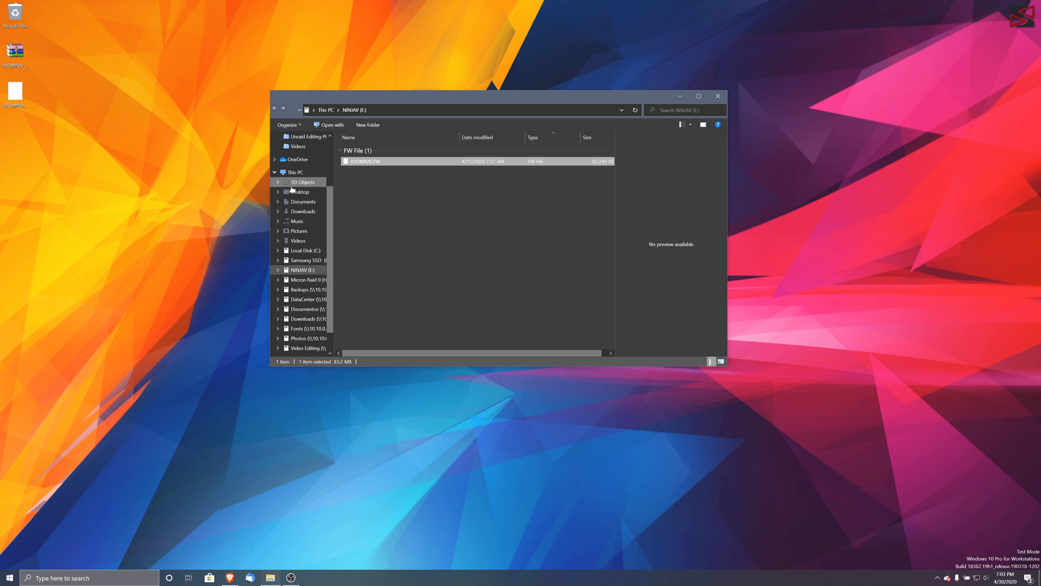
pyautogui.moveTo(390, 200)
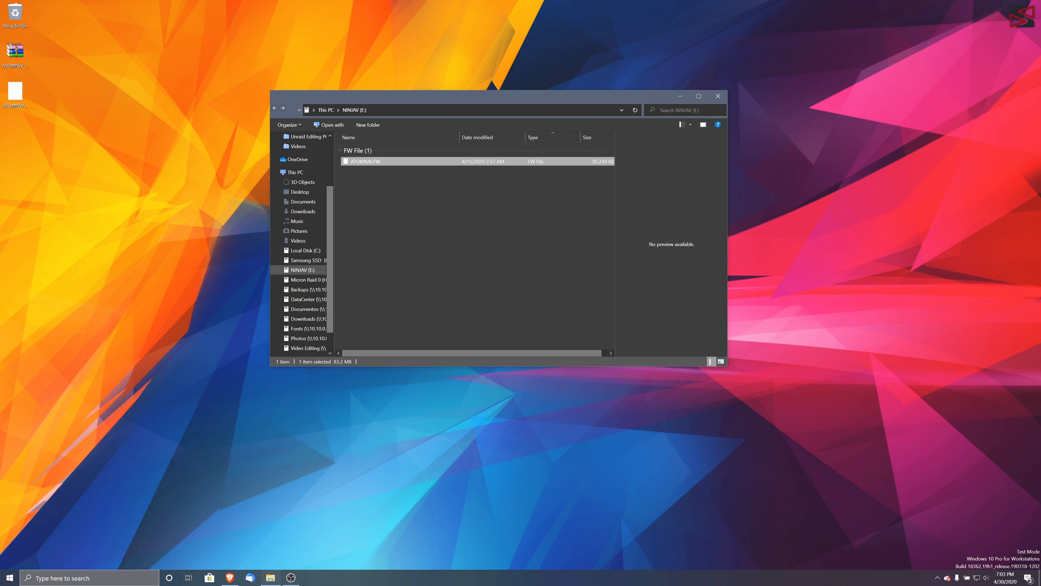
pyautogui.click(718, 96)
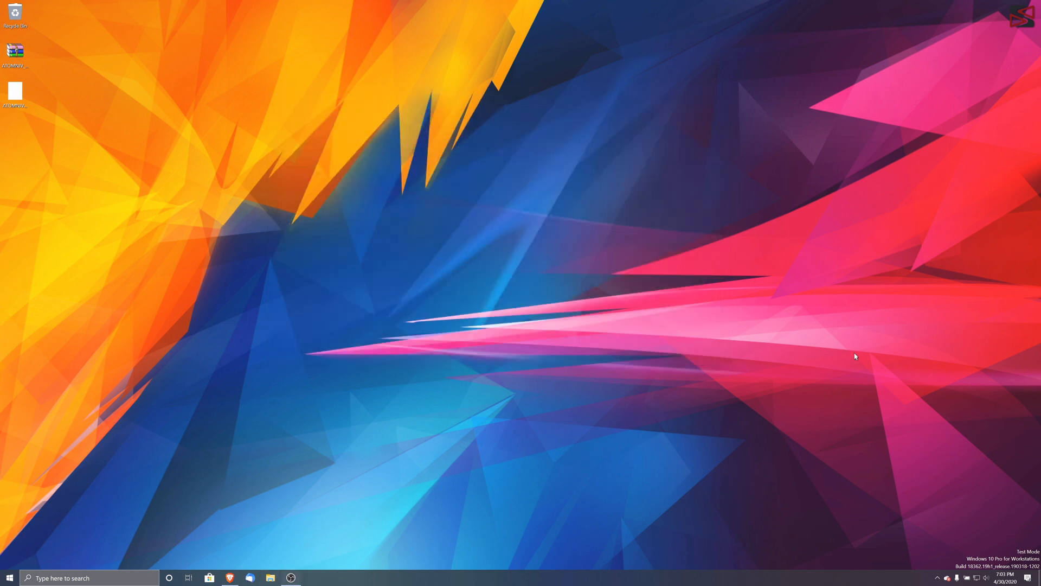
pyautogui.click(937, 578)
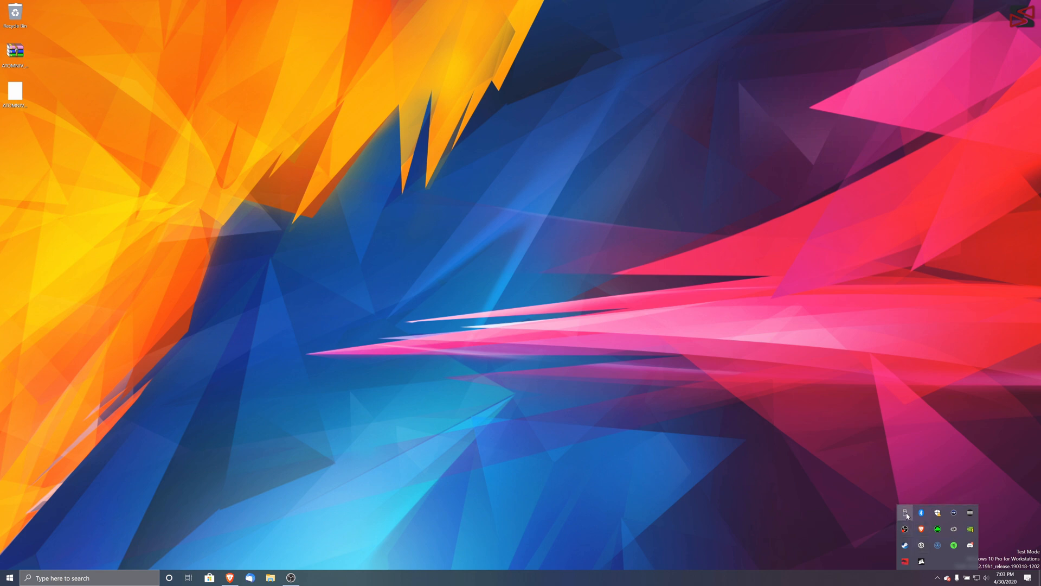
pyautogui.click(906, 512)
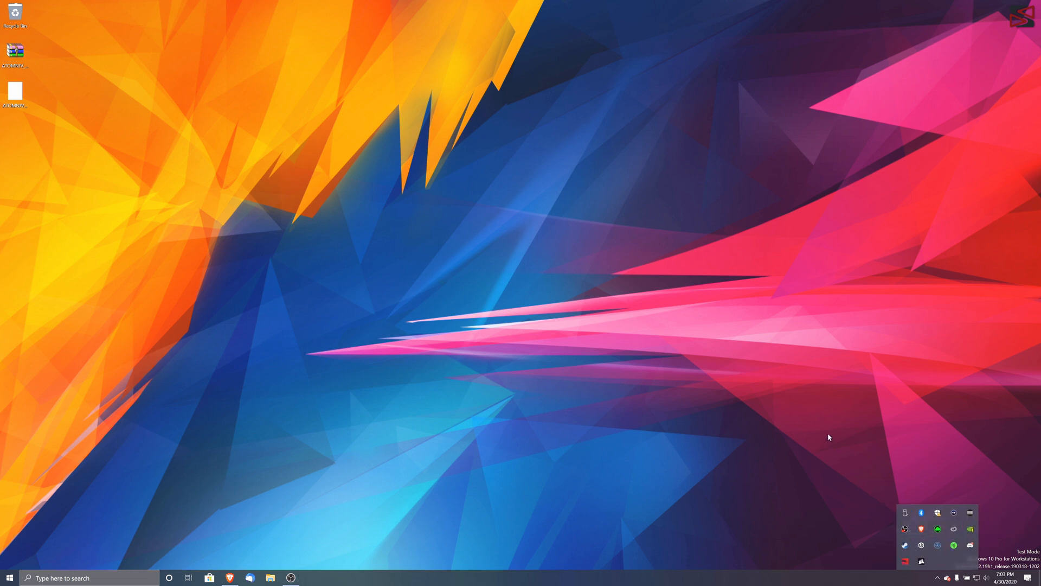
pyautogui.moveTo(679, 362)
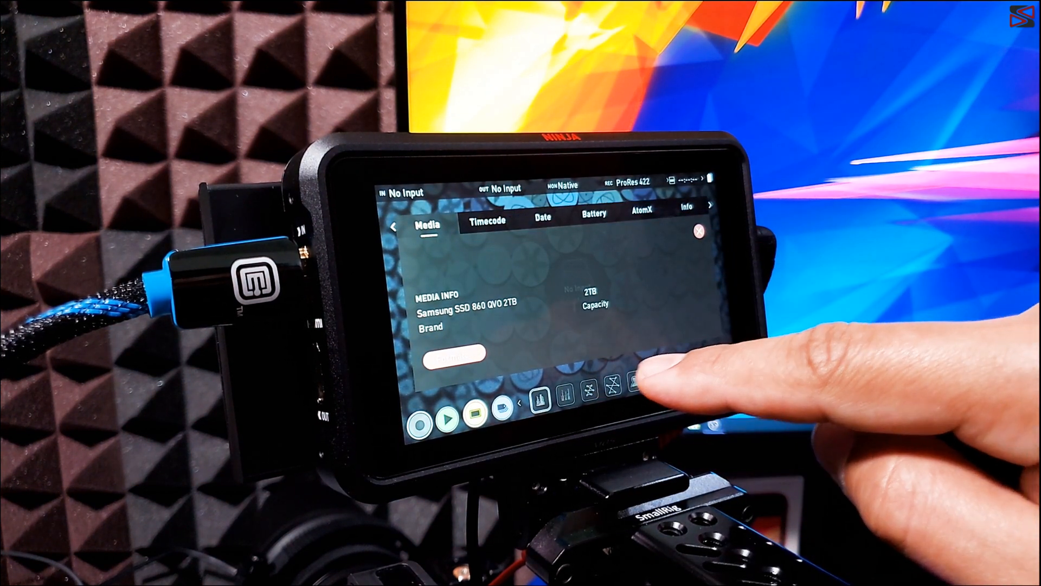
# Step: Reformat the Samsung SSD 860 QVO 2TB, confirming Format Drive to erase all files
pyautogui.click(454, 354)
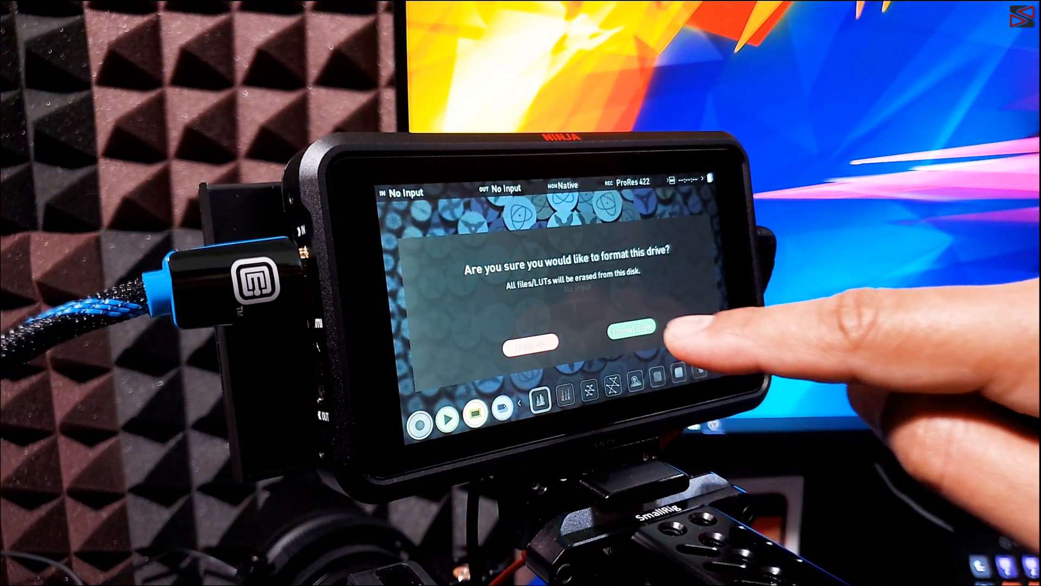
pyautogui.click(633, 341)
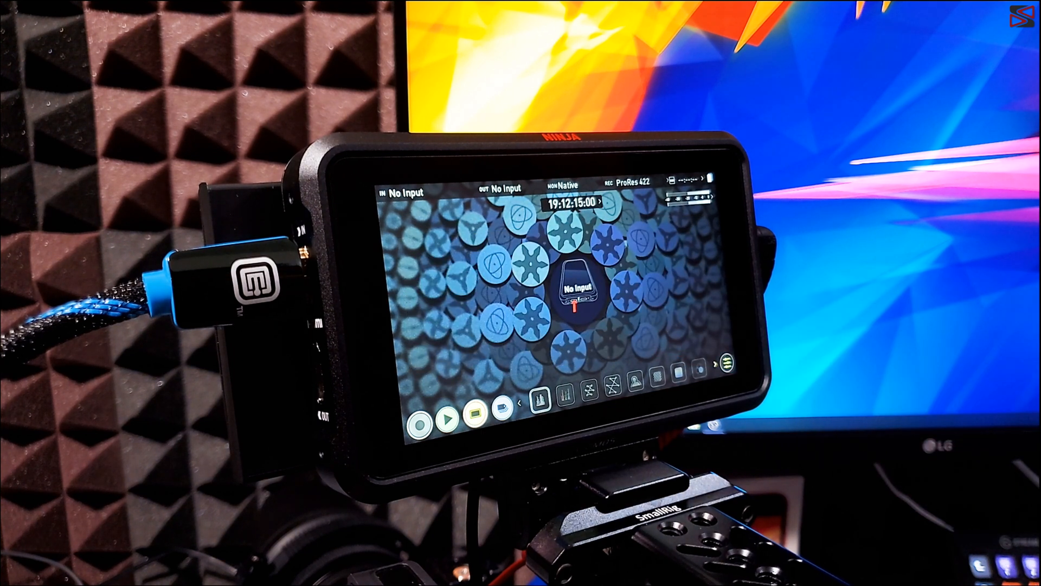